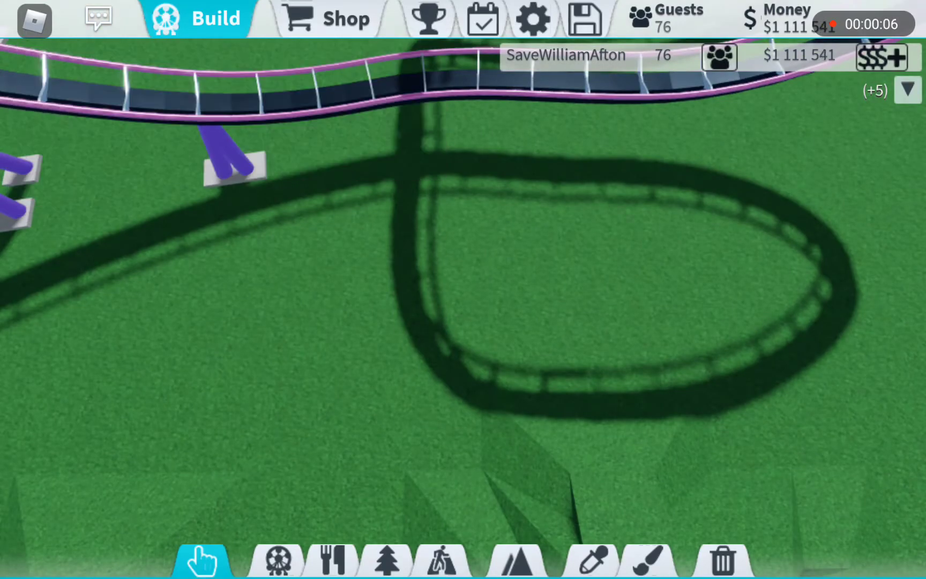
# Pick a $100 cylinder primitive from Build > Scenery > Primitives and hover it over the coaster track.
pyautogui.click(591, 560)
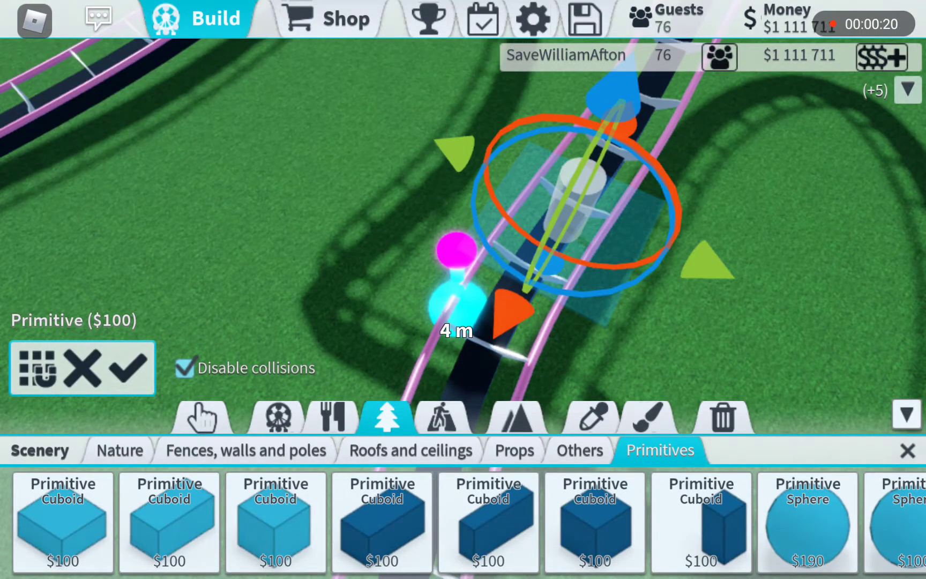
# Colour a cylinder purple under the first loop, then fit a second cylinder against the next loop.
pyautogui.click(34, 368)
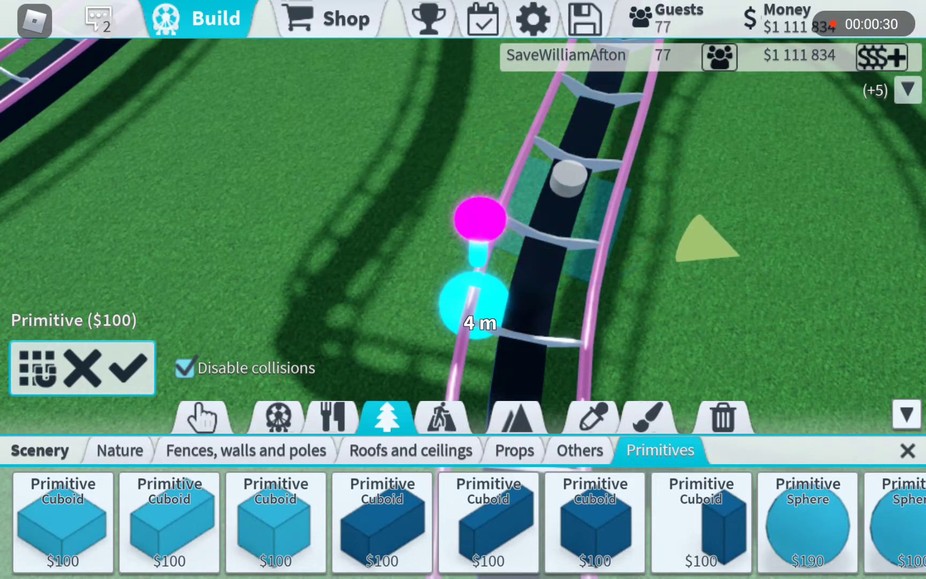
pyautogui.click(33, 368)
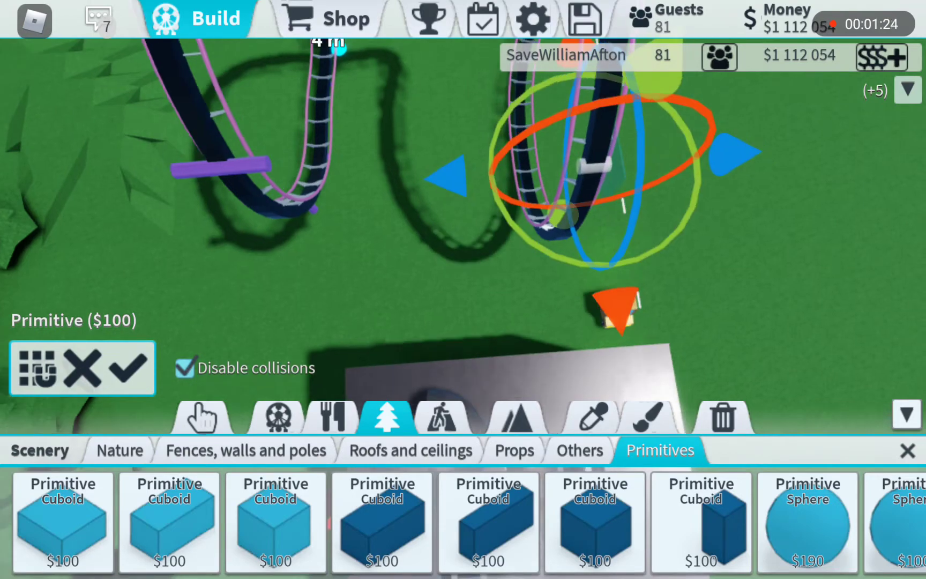
# Rotate a purple cylinder horizontal and confirm it as a crossbar through the first loop's bottom.
pyautogui.click(125, 367)
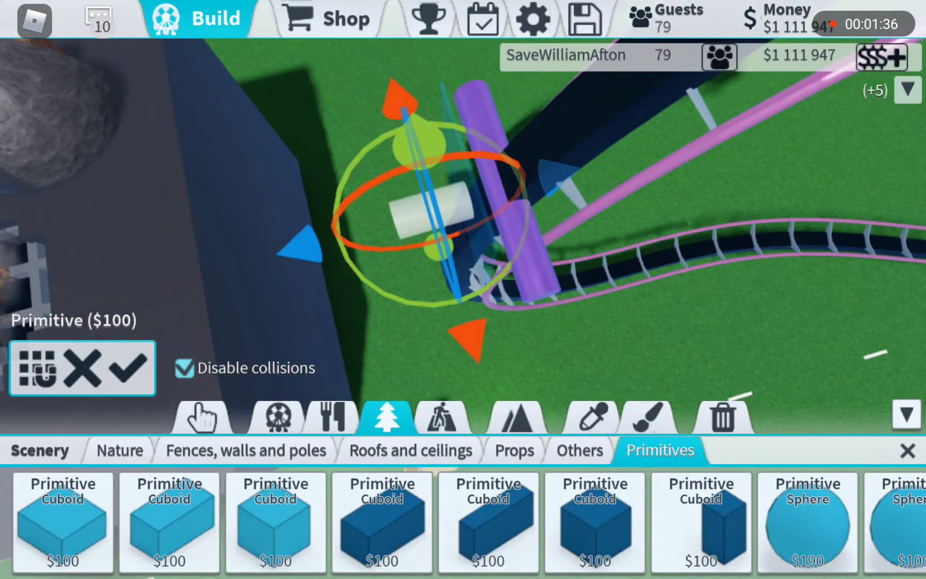
pyautogui.click(35, 367)
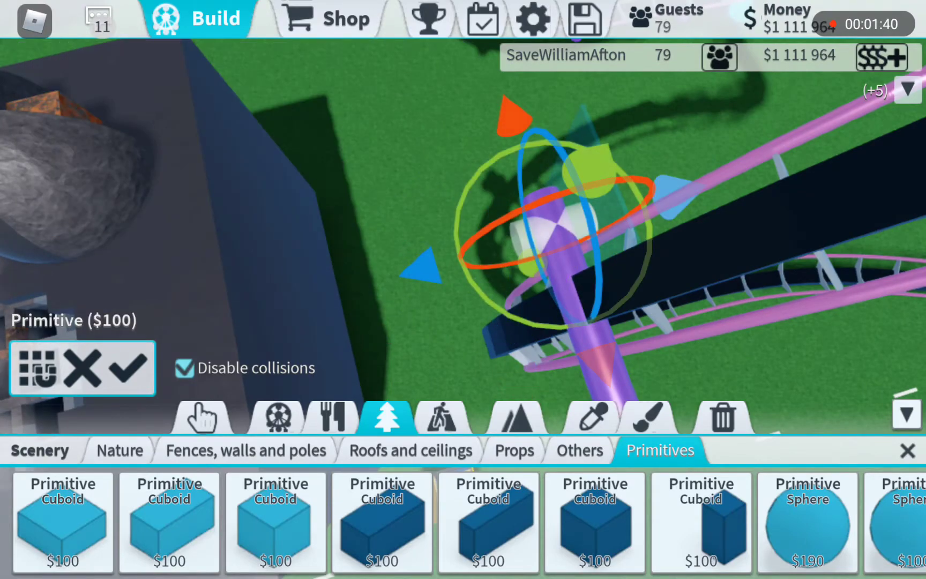
pyautogui.click(38, 368)
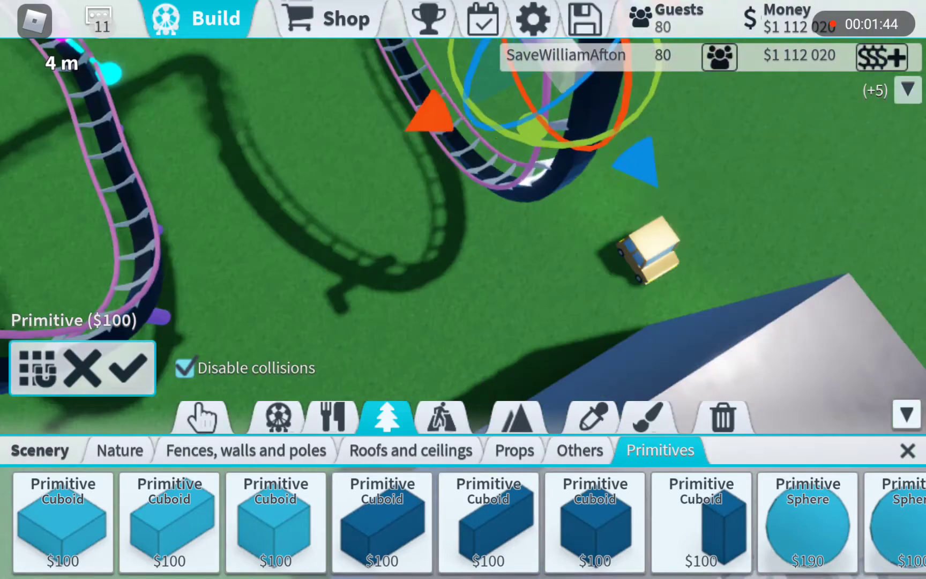
pyautogui.click(588, 412)
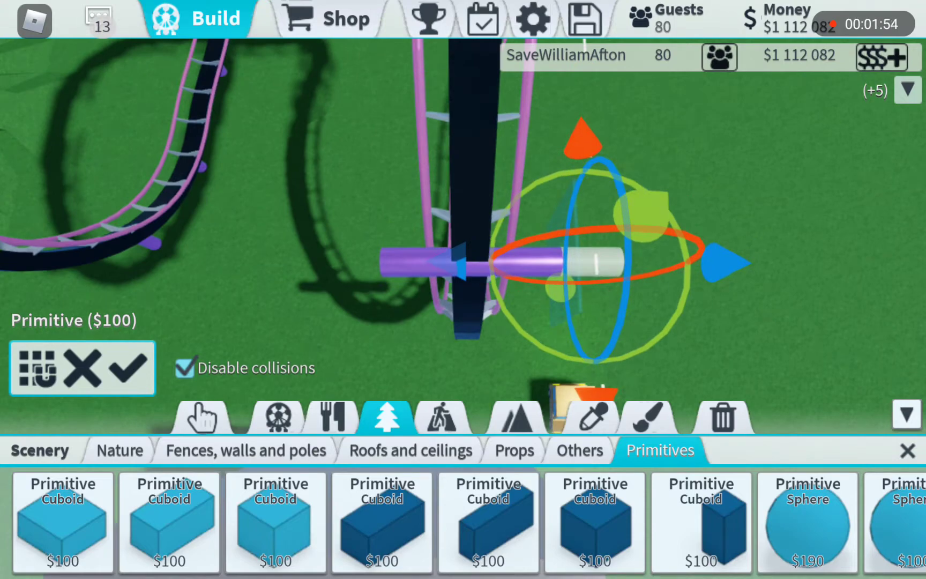
# Place and confirm a second purple crossbar through the next loop's bottom.
pyautogui.click(35, 367)
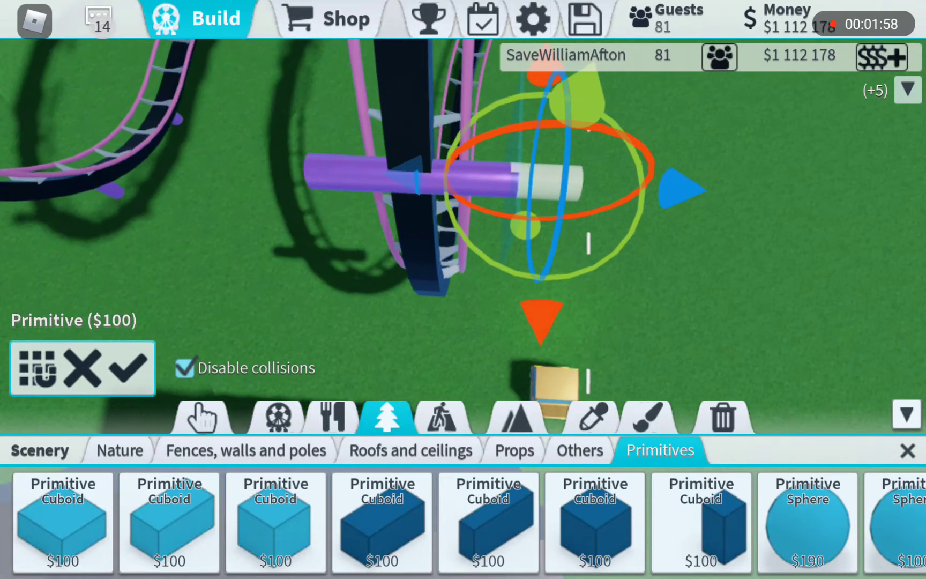
pyautogui.click(591, 412)
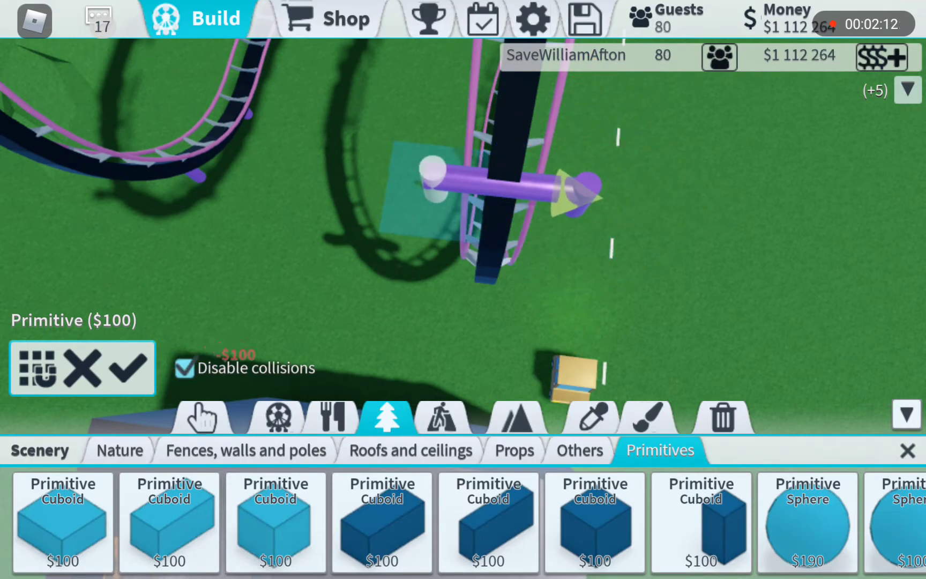
# Add another crossbar and a long tilted cylinder down to the grass, then switch to the item picker.
pyautogui.click(35, 368)
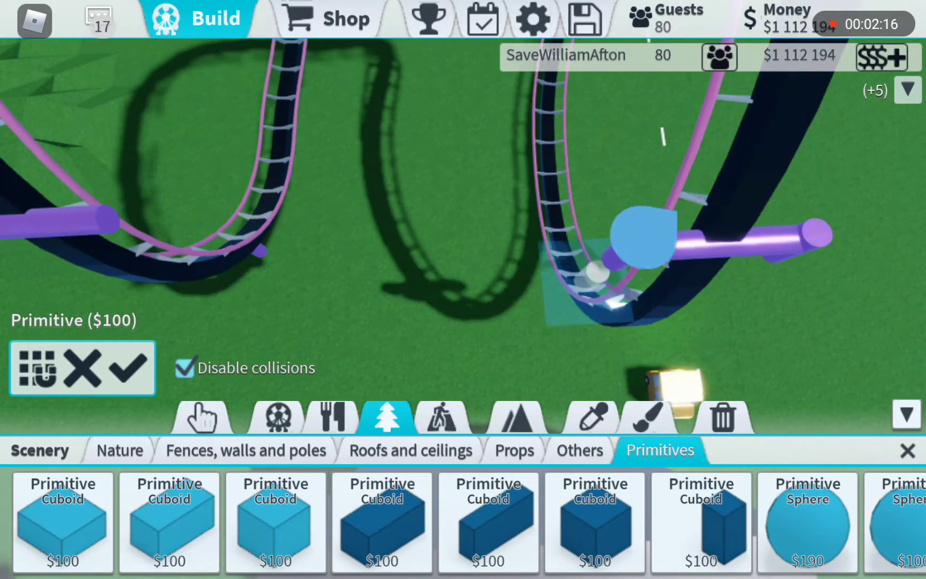
pyautogui.click(626, 242)
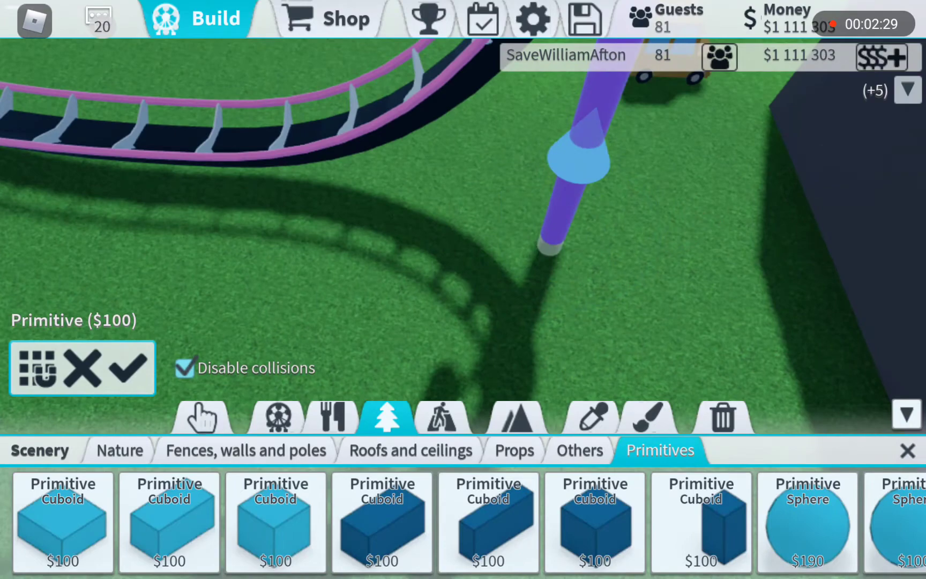
pyautogui.click(588, 415)
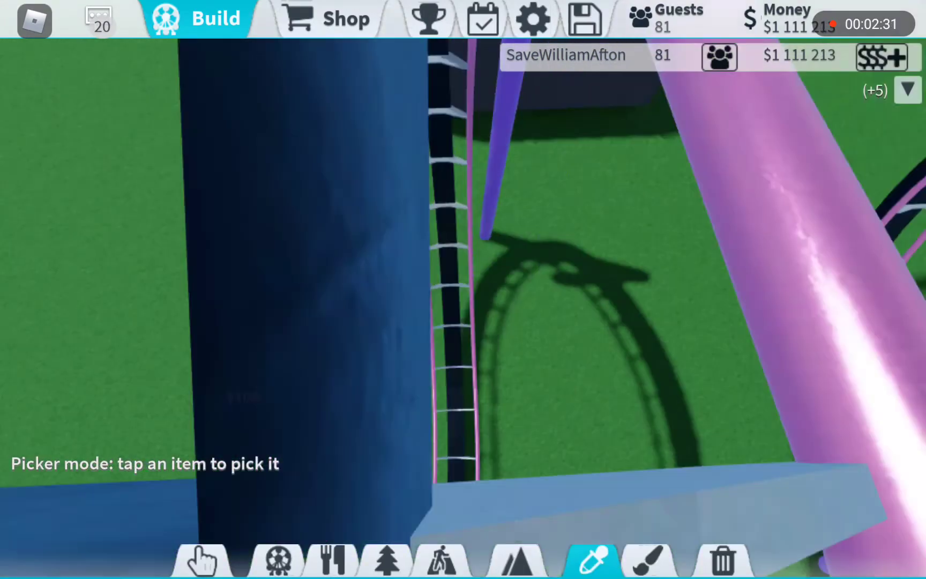
# Delete an unwanted part with the remove tool, then start a cylinder joint at the crossbar end near the building.
pyautogui.click(720, 558)
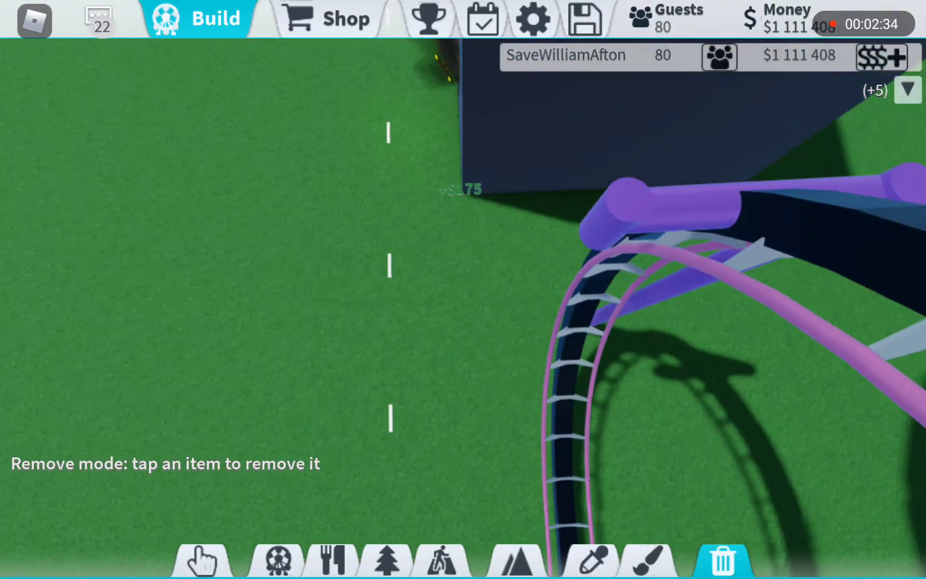
pyautogui.click(590, 560)
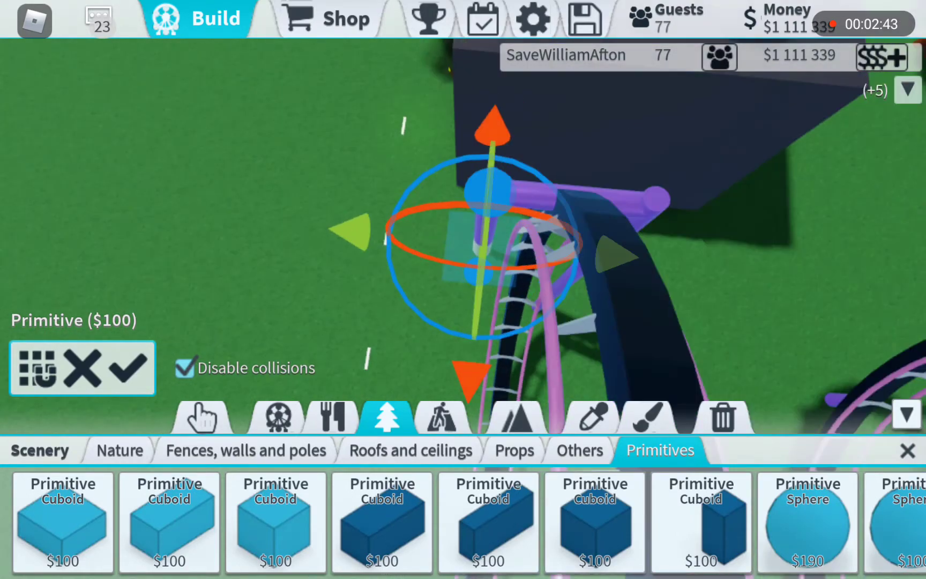
# Place tilted cylinders from both crossbar ends to the ground, forming an A-frame, then exit build mode.
pyautogui.click(135, 368)
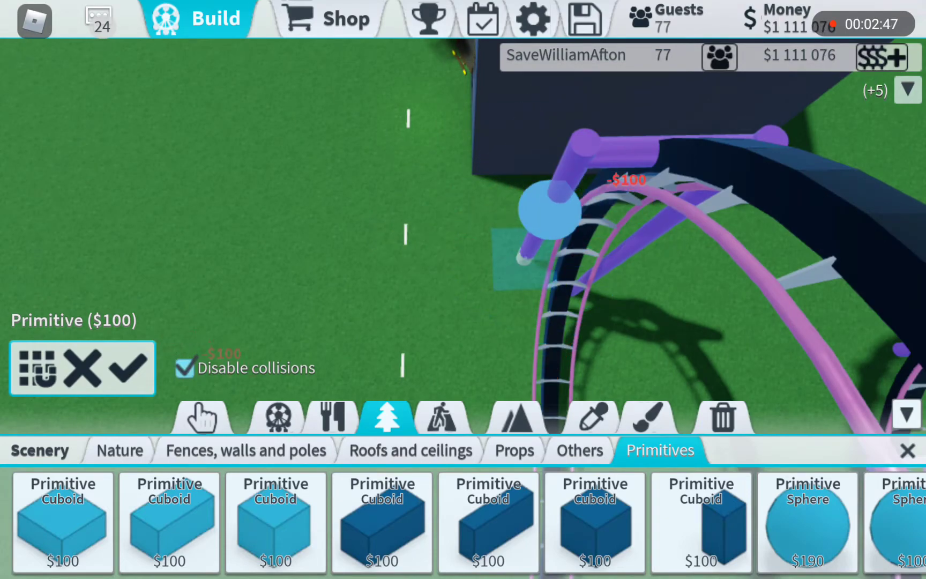
pyautogui.click(543, 231)
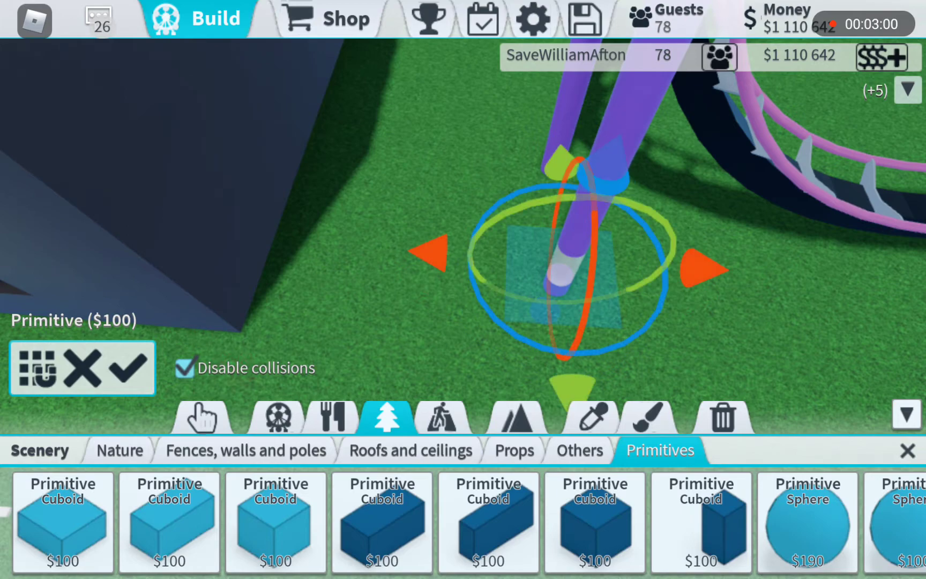
pyautogui.click(588, 414)
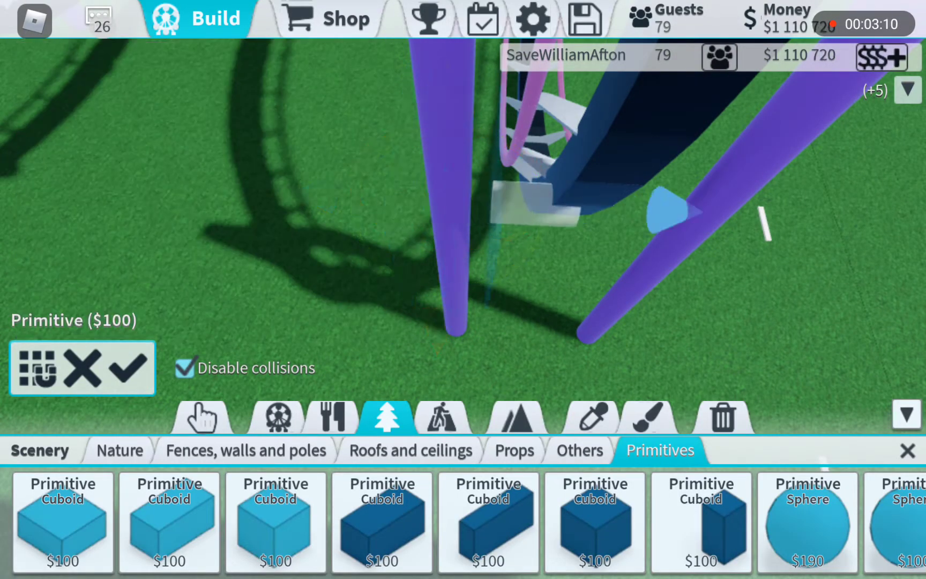
pyautogui.click(505, 204)
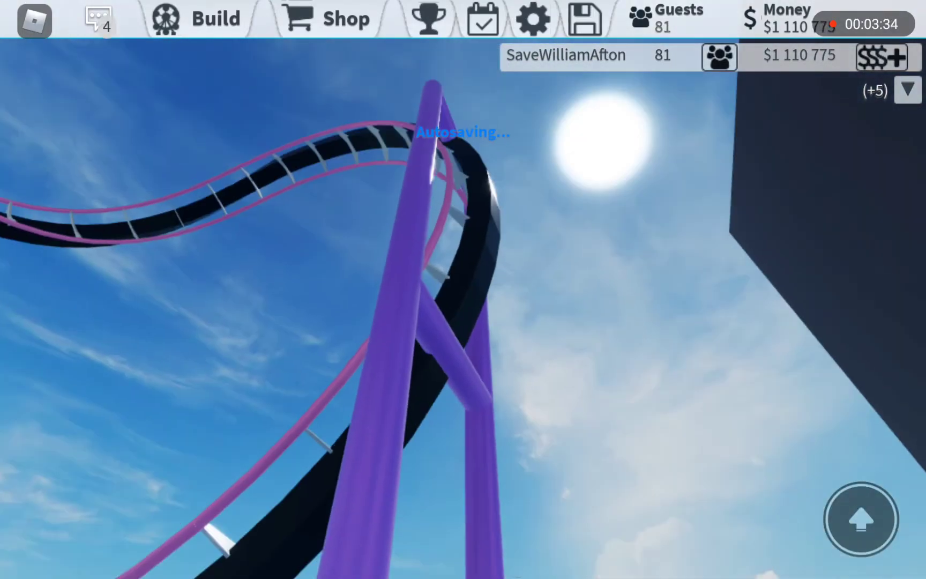
# Re-enter Build, remove the stray cylinder stub under the track, and start a new horizontal cylinder at a loop.
pyautogui.click(216, 19)
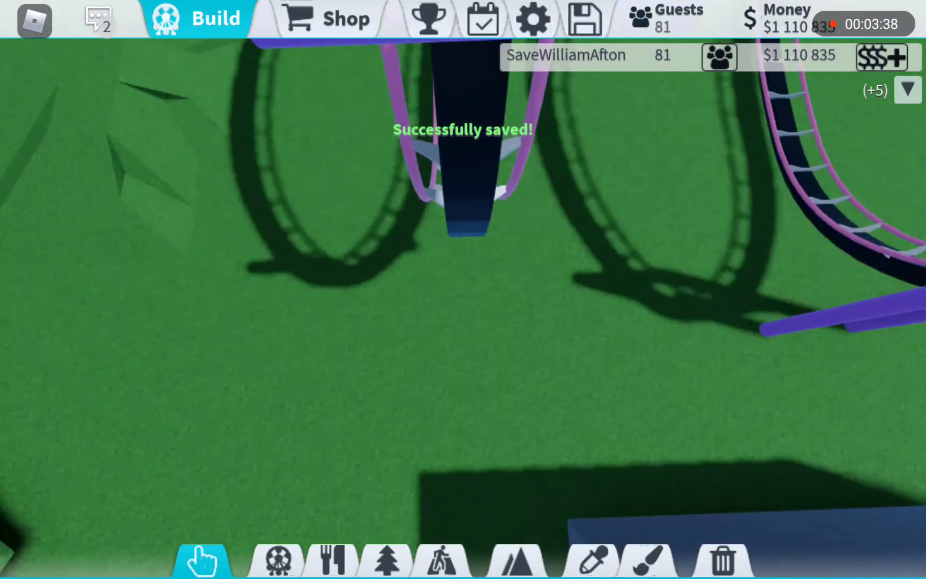
pyautogui.click(722, 561)
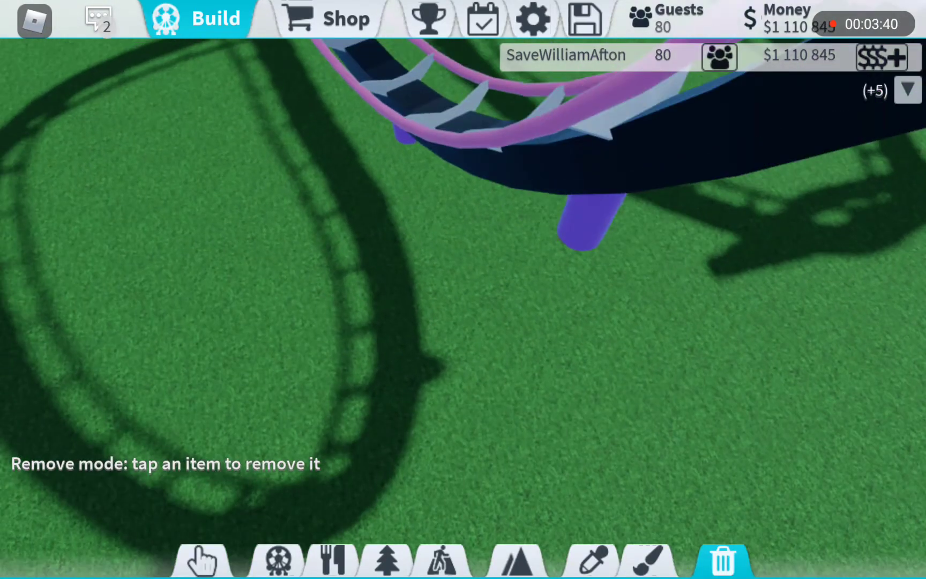
pyautogui.click(591, 561)
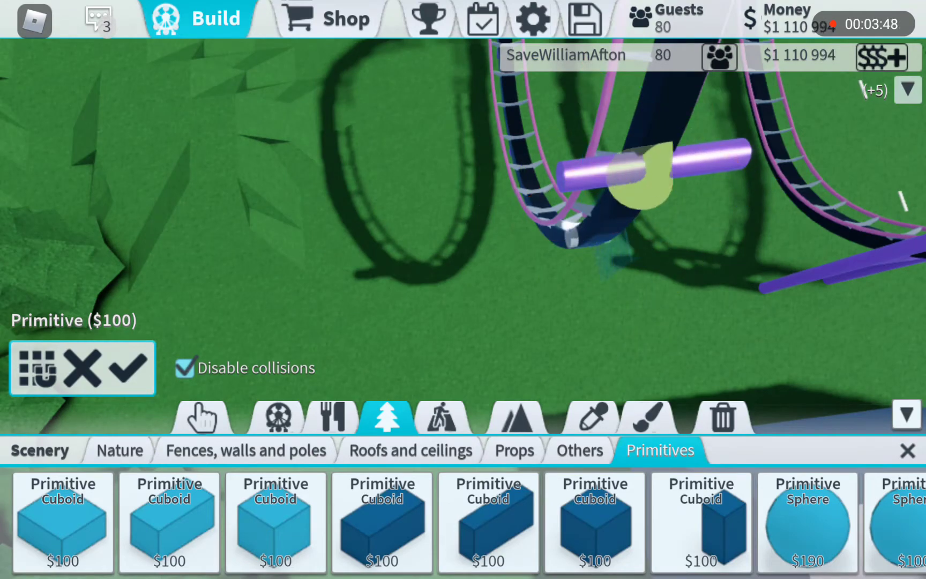
# Confirm the loop crossbar and angle another purple cylinder from it down toward the grass.
pyautogui.click(644, 177)
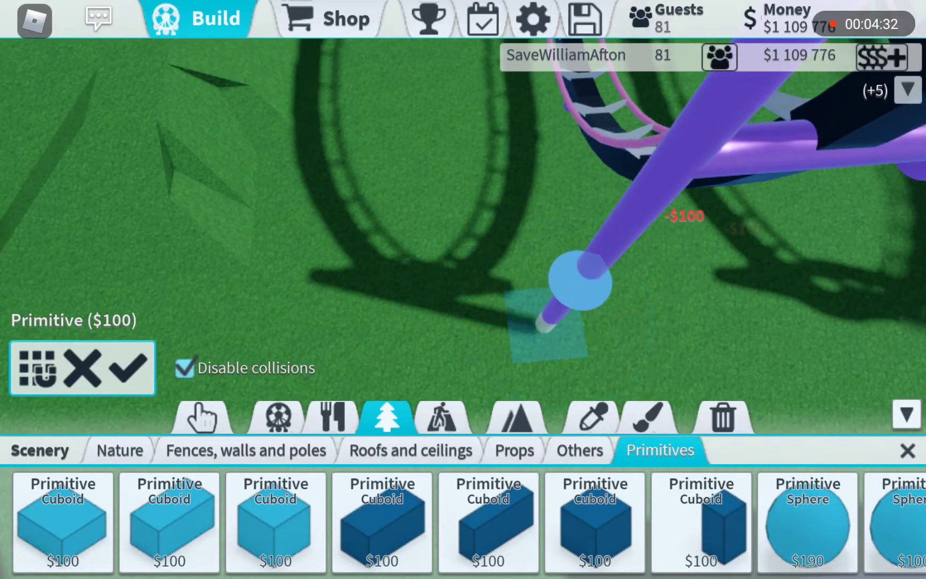
# Place a second slanted purple pillar to the ground and adjust another pillar piece at ground level.
pyautogui.click(589, 424)
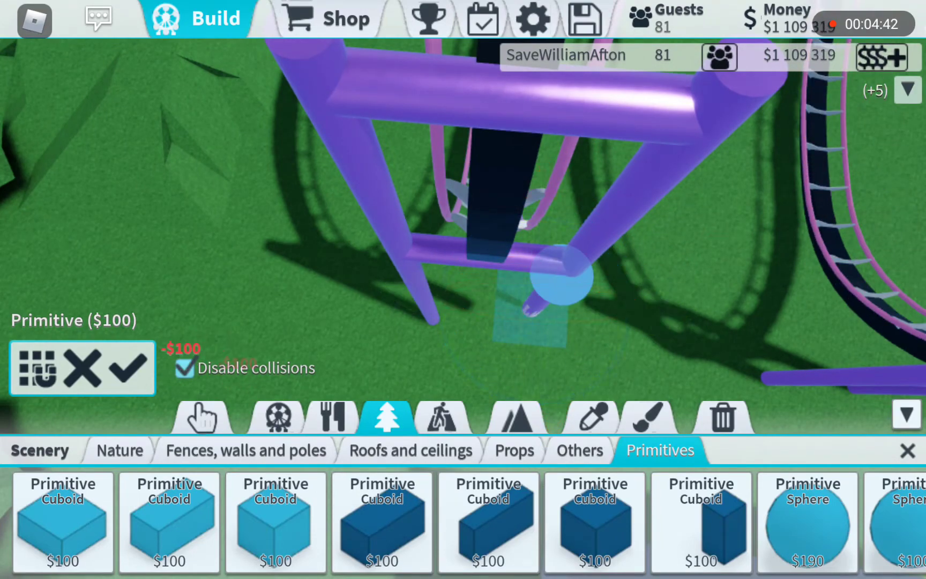
pyautogui.click(549, 290)
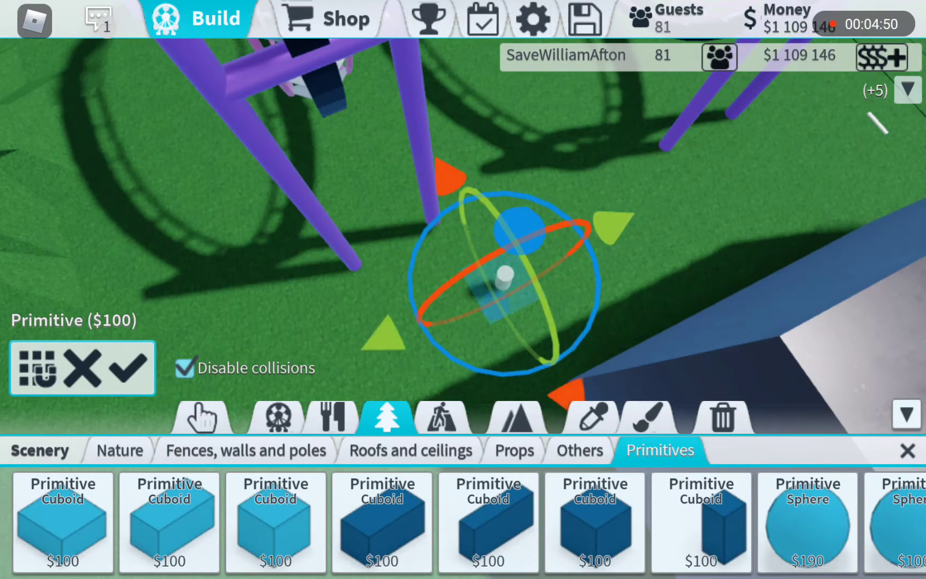
pyautogui.click(588, 416)
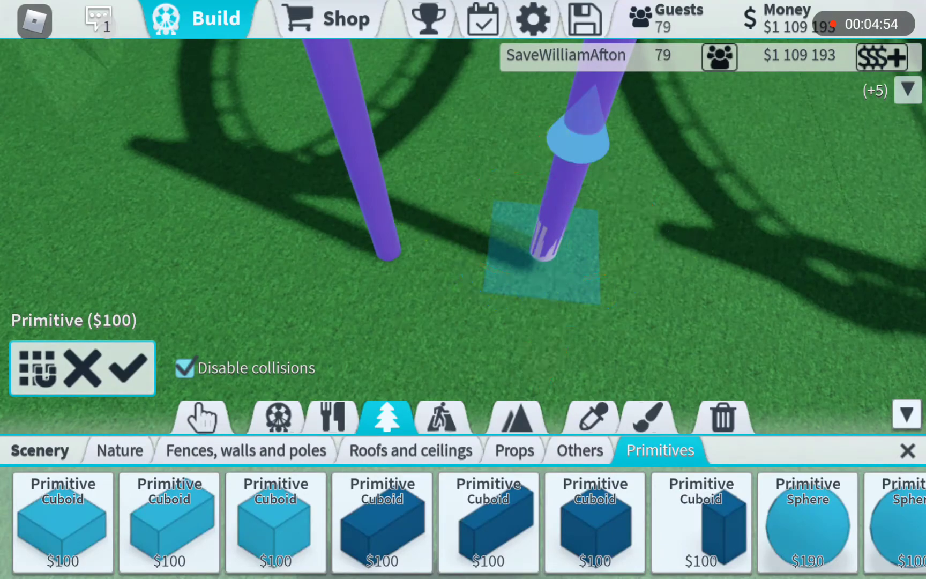
pyautogui.click(540, 255)
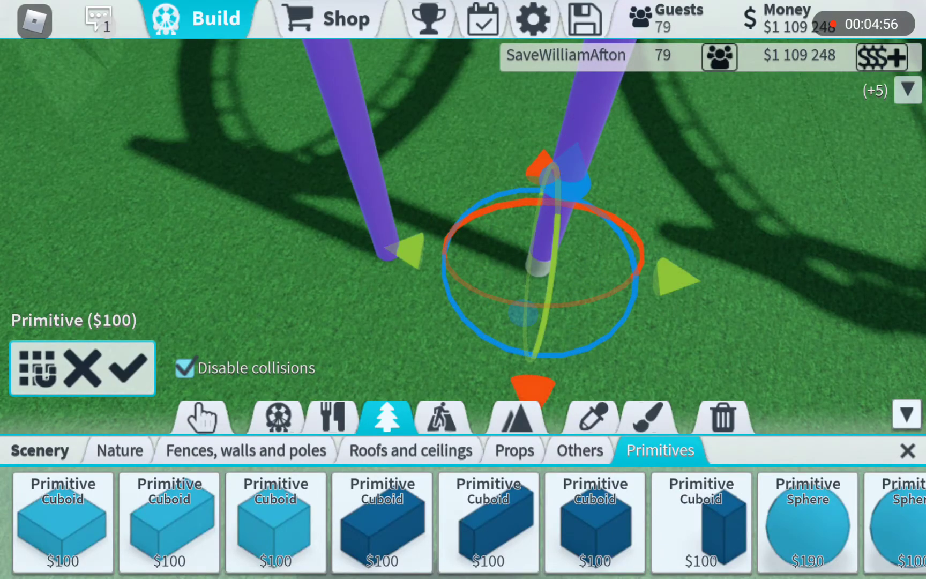